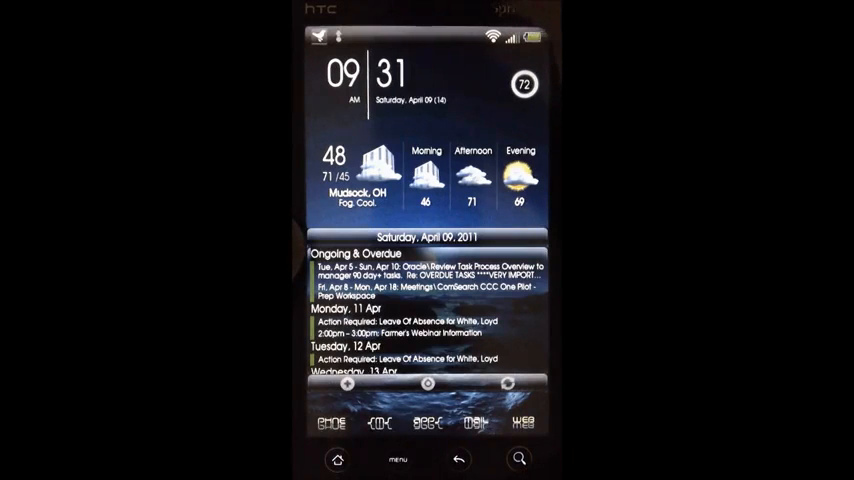
Reboot the phone into recovery mode from the power menu.
key(POWER)
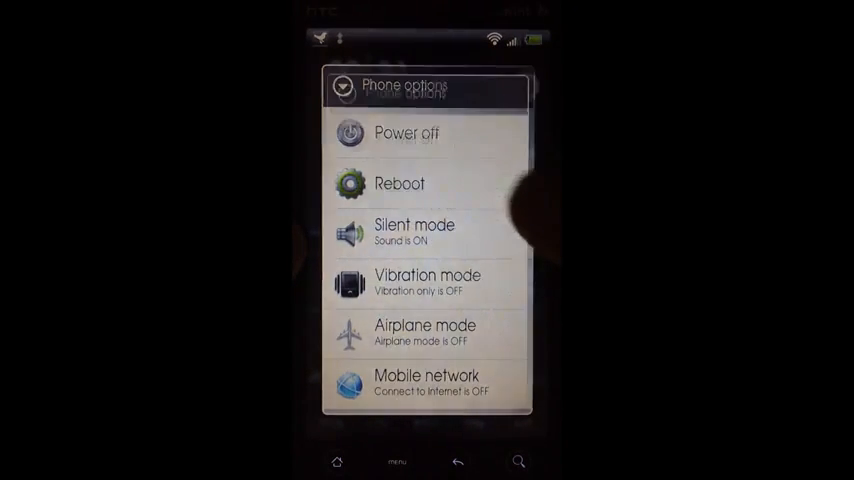
click(400, 184)
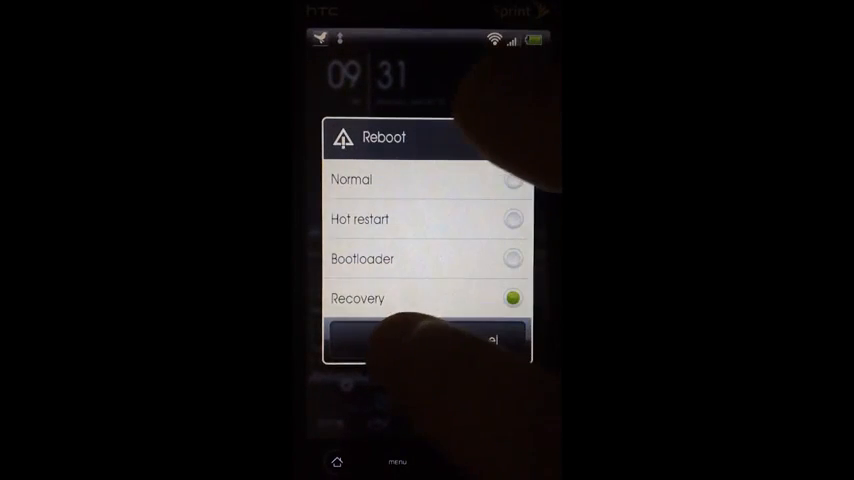
click(428, 340)
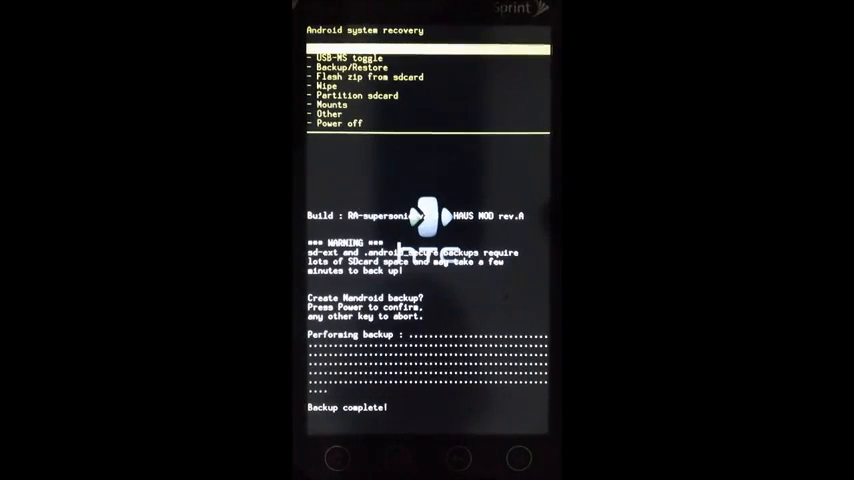
scroll(down, 3)
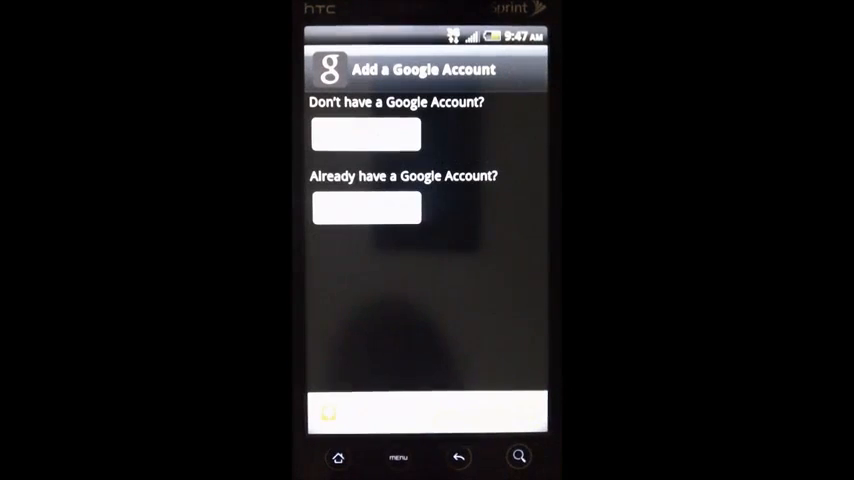
Skip the Add a Google Account step of first-time setup.
click(366, 208)
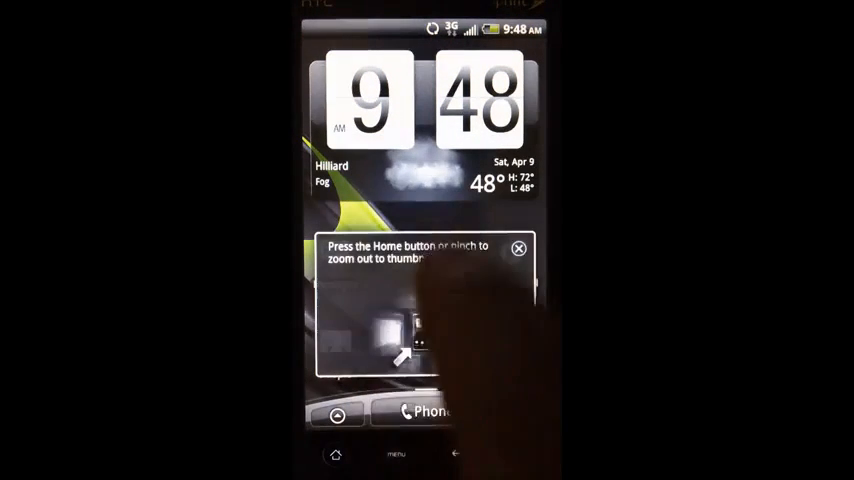
Dismiss the home-screen tip and scroll through the full app list, including Superuser.
click(518, 248)
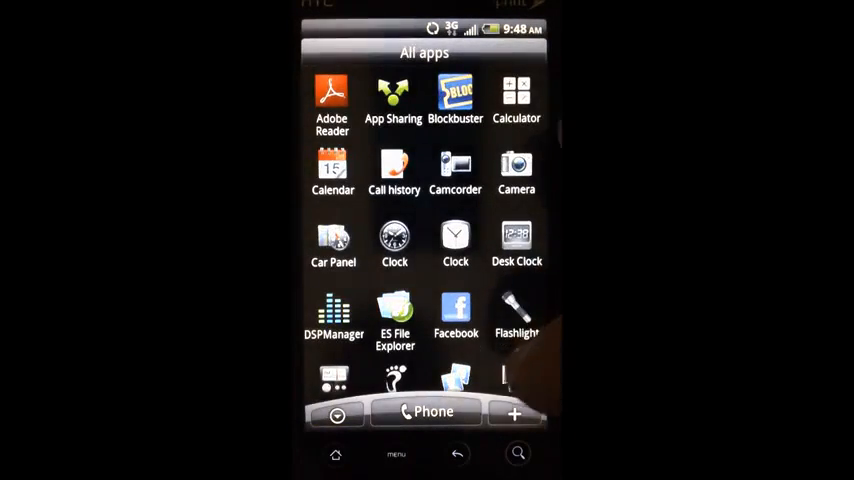
scroll(down, 3)
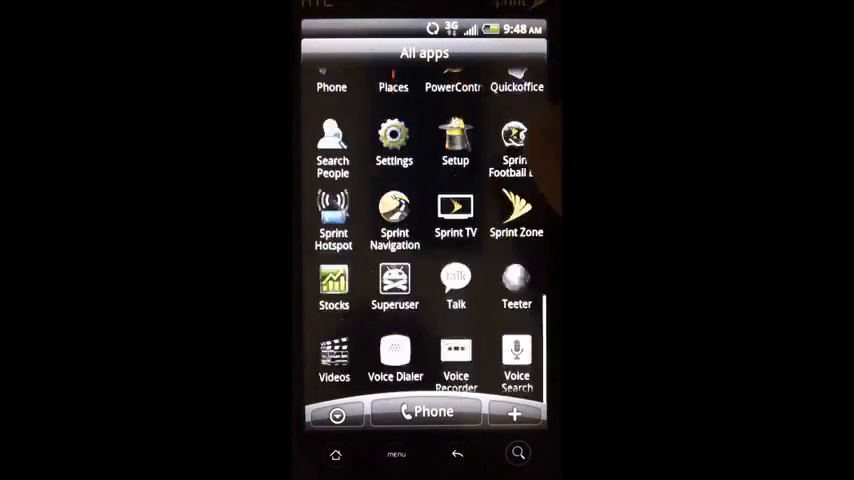
scroll(down, 3)
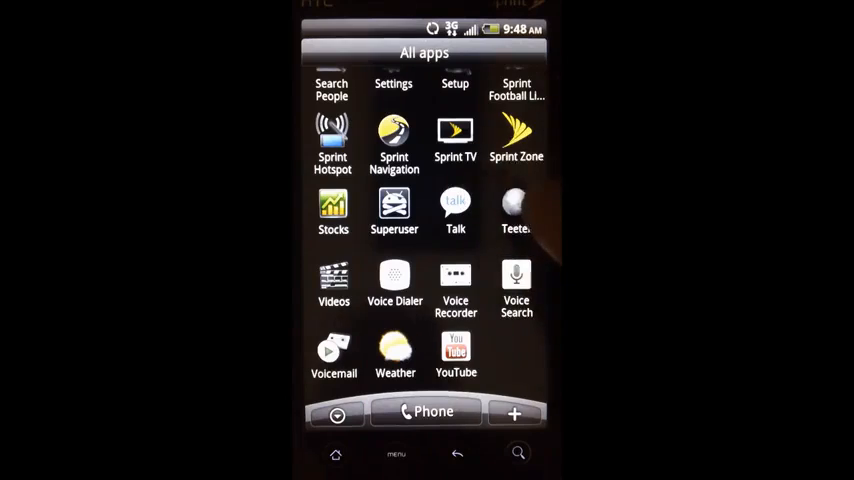
scroll(up, 3)
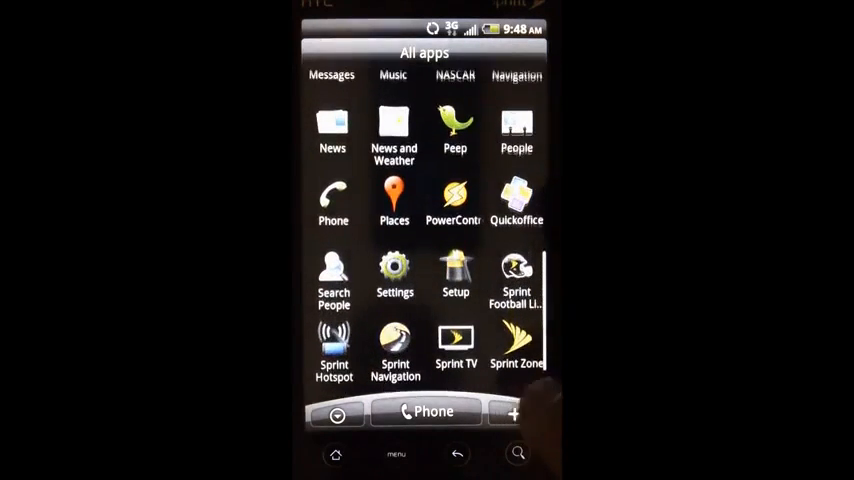
scroll(down, 3)
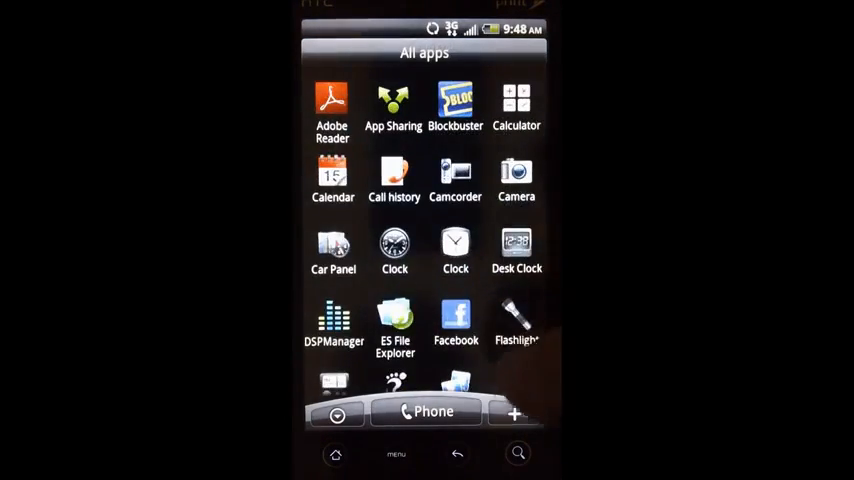
scroll(down, 3)
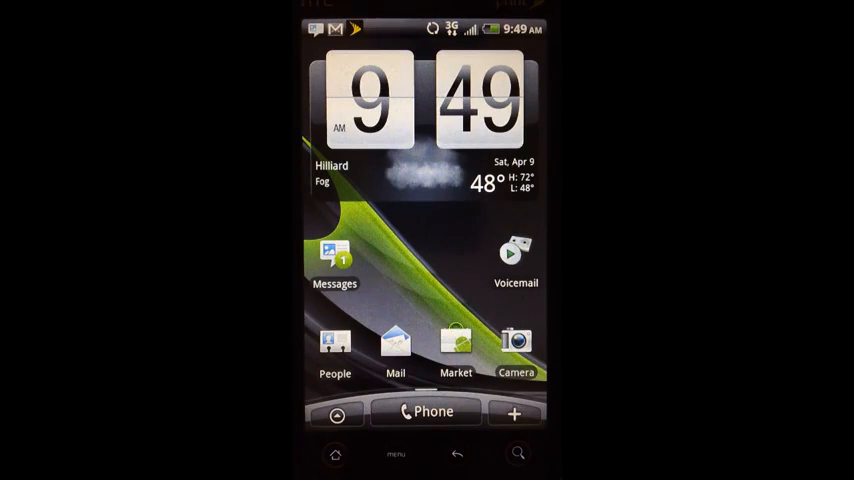
Go into Settings and scroll down to the About phone entry.
click(396, 454)
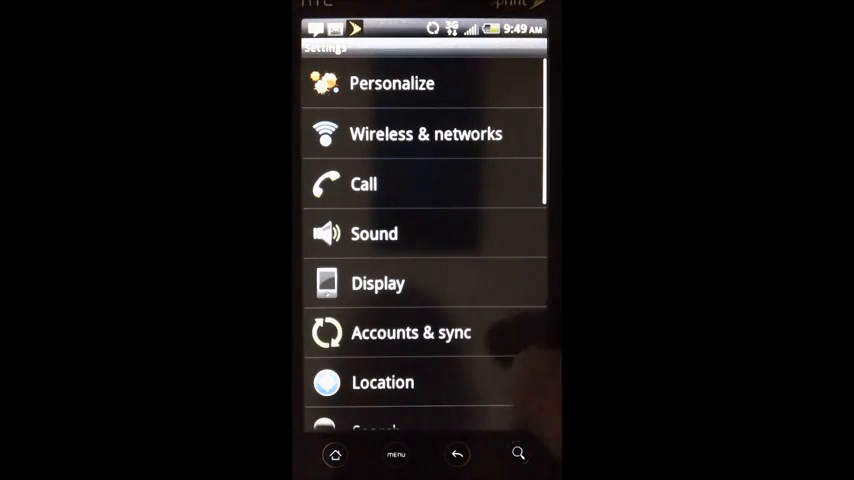
scroll(down, 3)
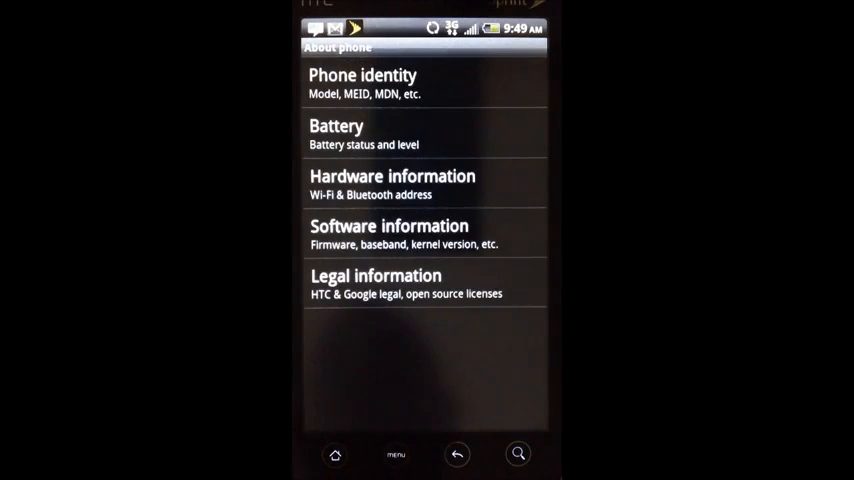
click(388, 234)
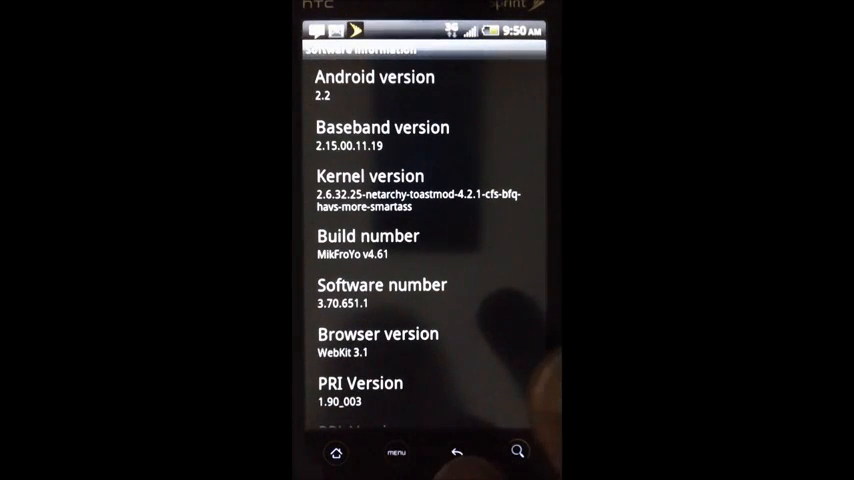
click(456, 452)
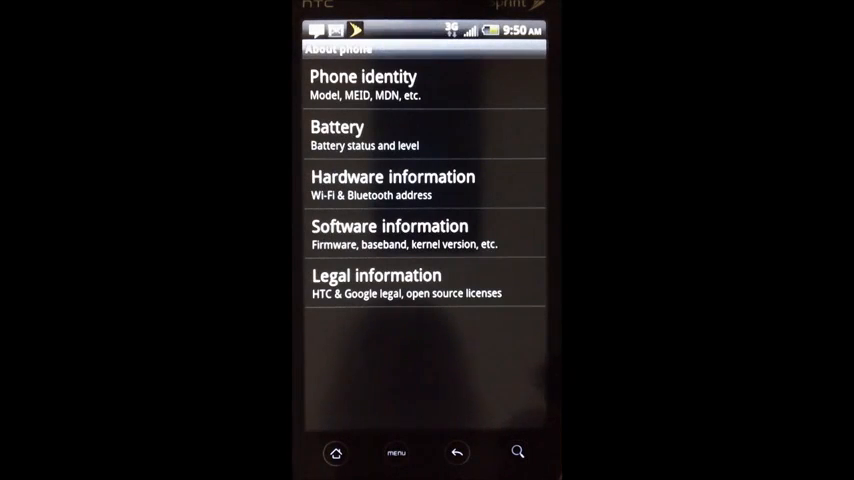